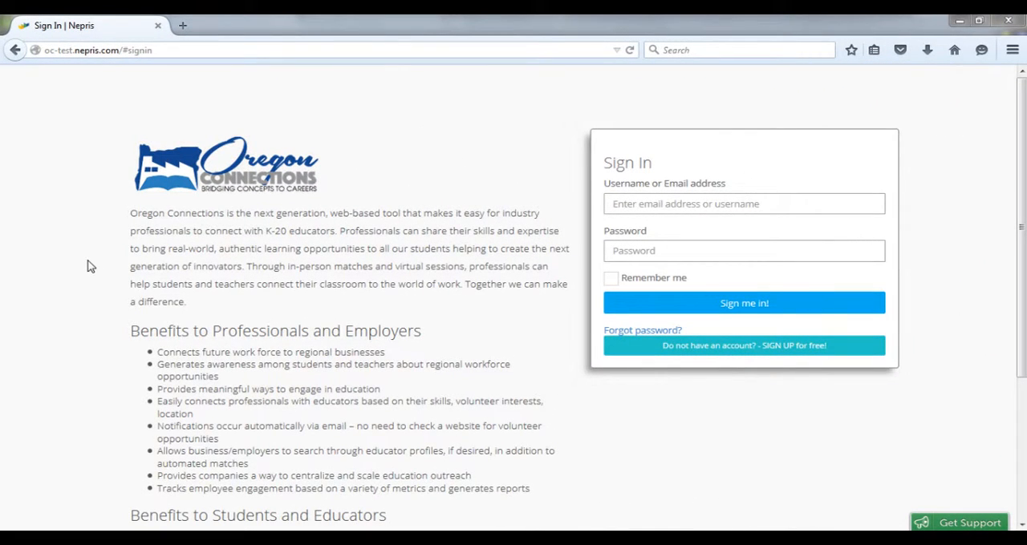
{"action": "mouse_move", "coordinate": [939, 113]}
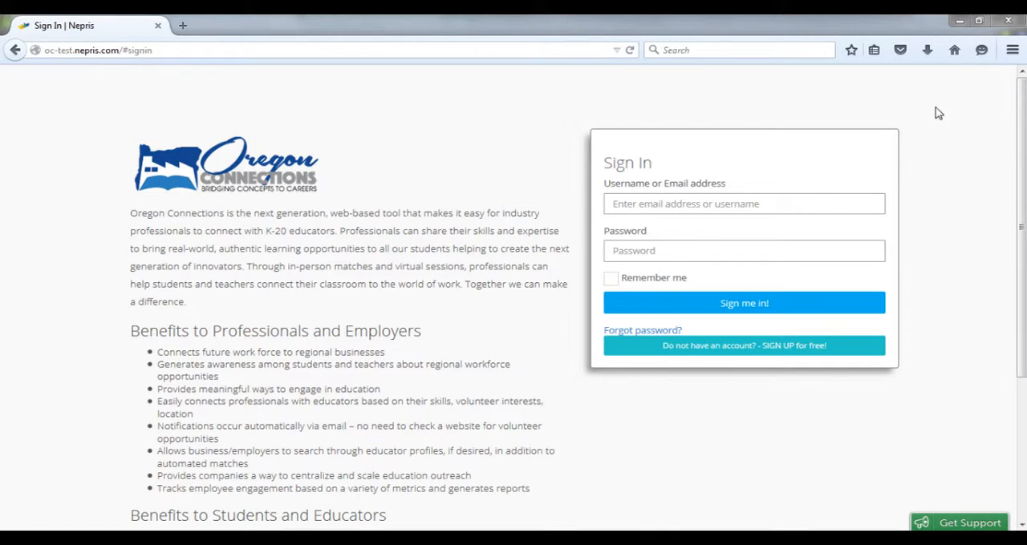
{"action": "mouse_move", "coordinate": [696, 371]}
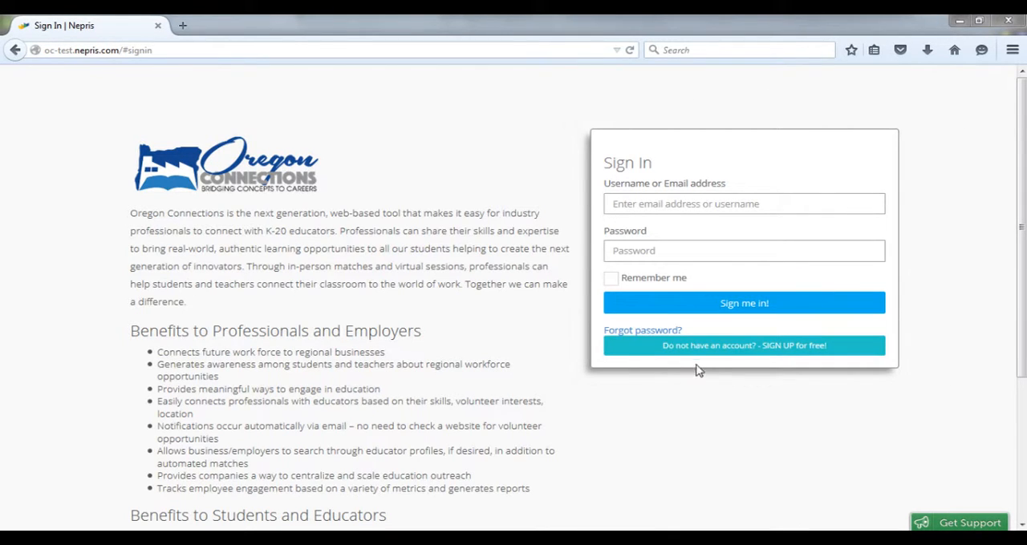
{"action": "mouse_move", "coordinate": [664, 357]}
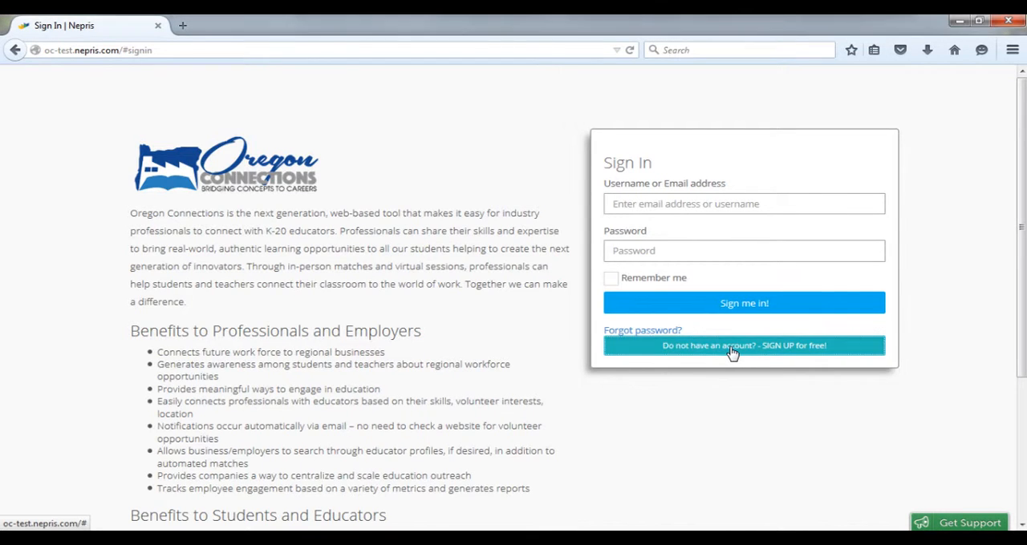
Step: Switch from the Sign In form to the free Sign Up registration form
{"action": "left_click", "coordinate": [732, 346]}
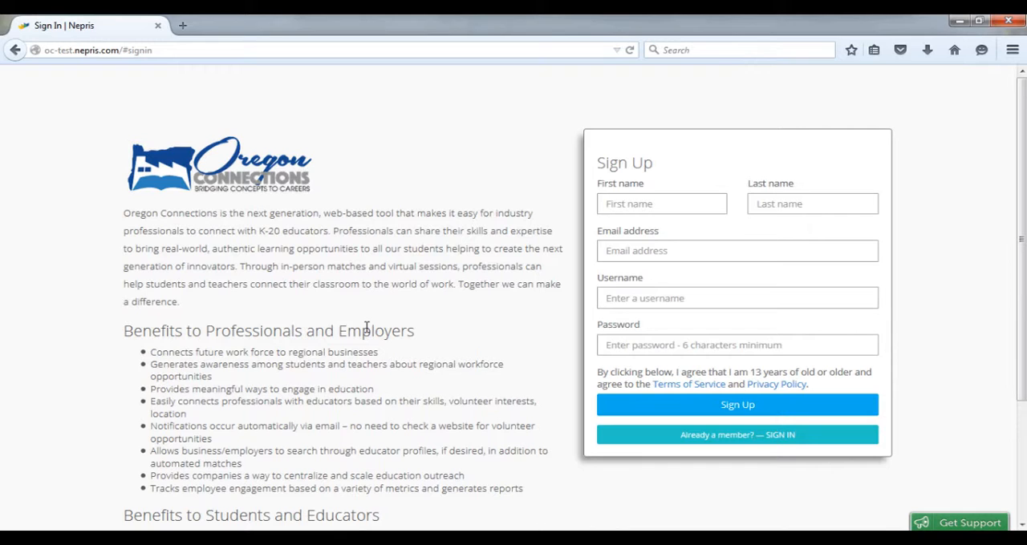
{"action": "mouse_move", "coordinate": [703, 417]}
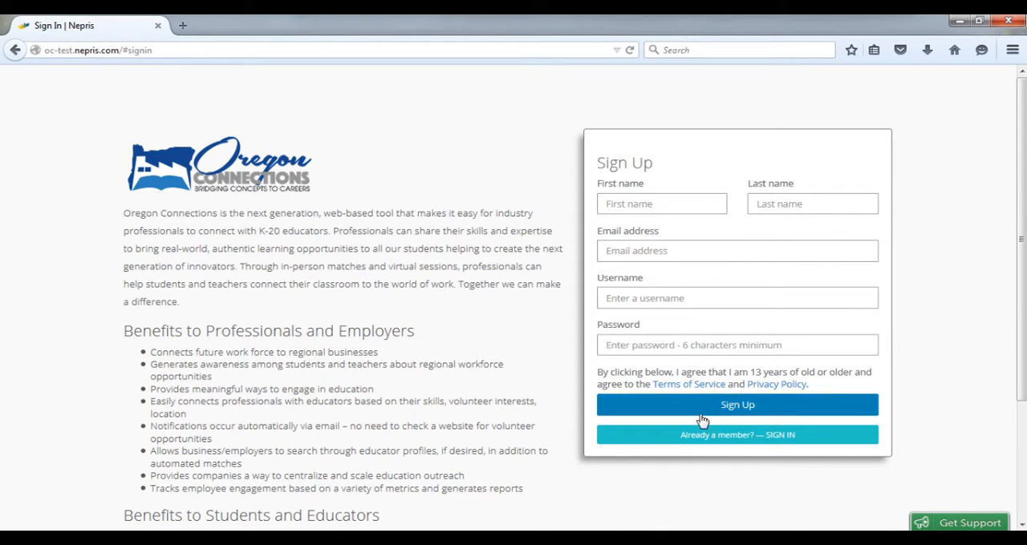
{"action": "mouse_move", "coordinate": [527, 282]}
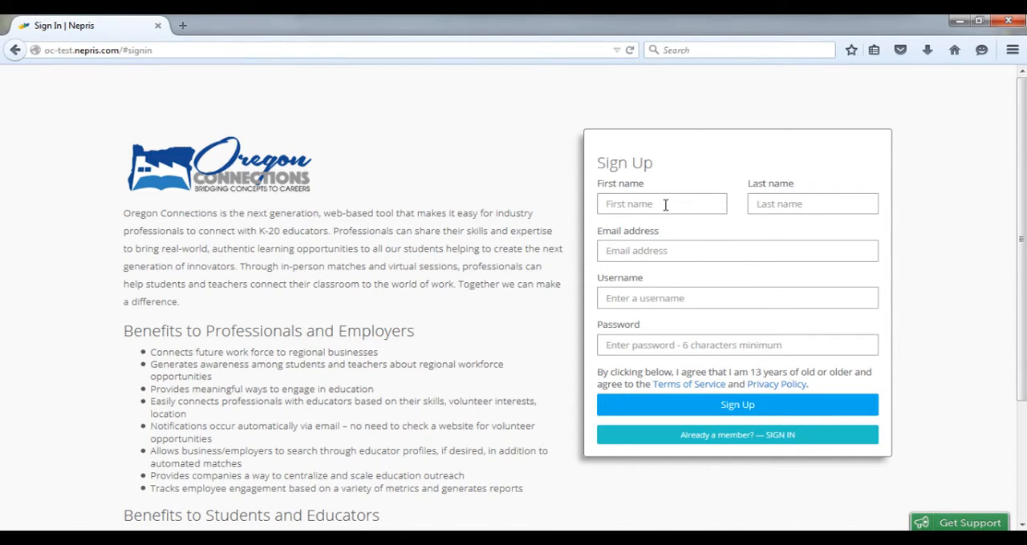
{"action": "mouse_move", "coordinate": [446, 266]}
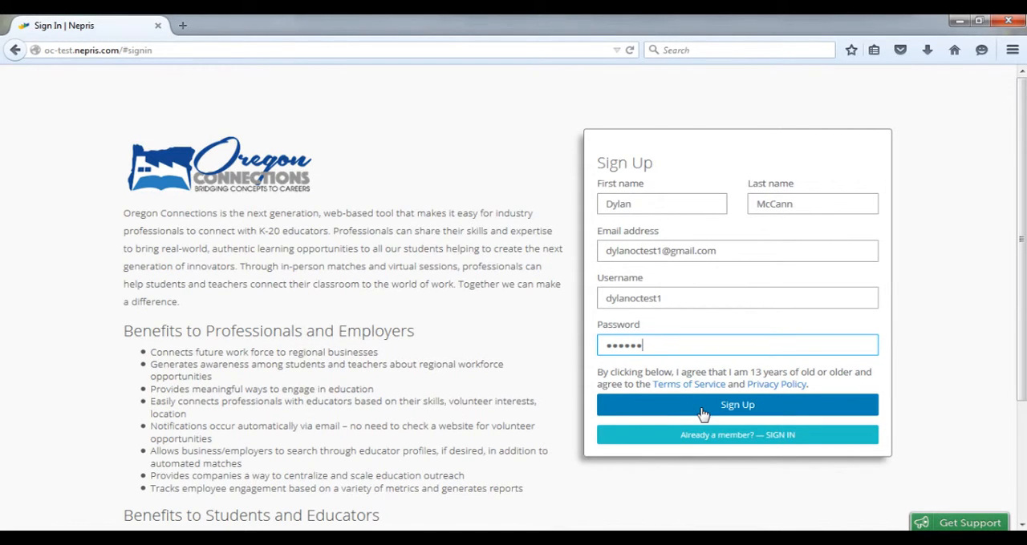
Step: Submit the registration, then sign in with the new email and password, dismissing the save-password prompt
{"action": "left_click", "coordinate": [736, 404]}
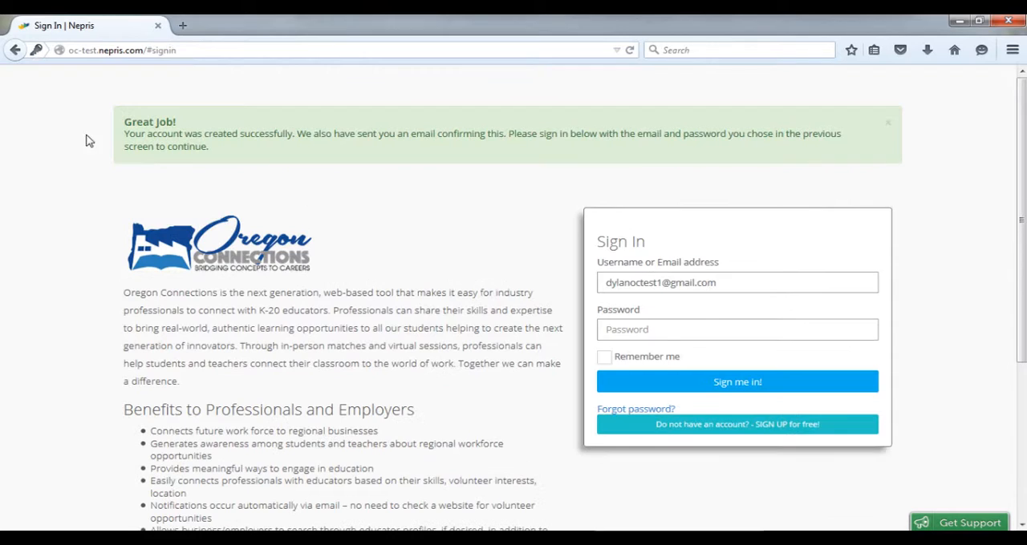
{"action": "mouse_move", "coordinate": [295, 167]}
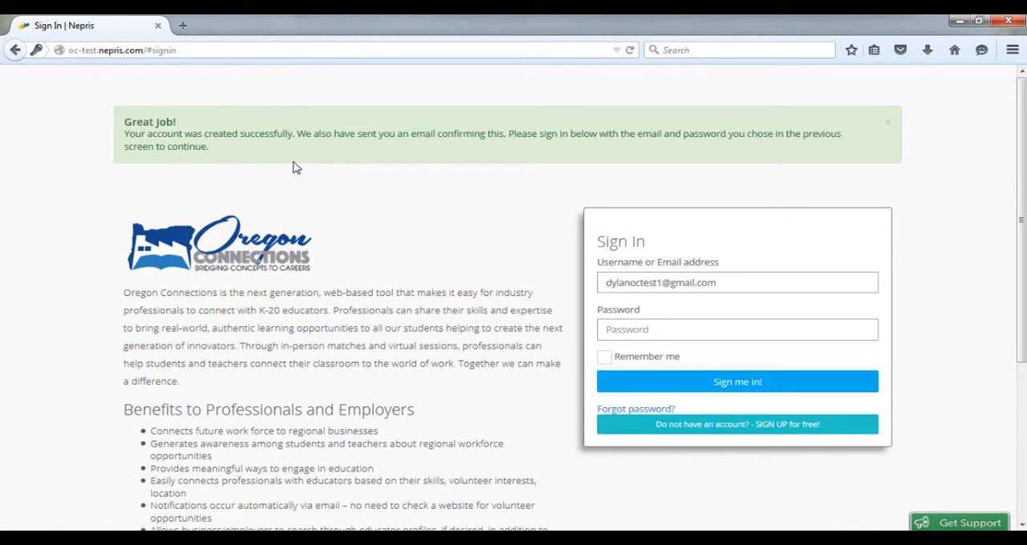
{"action": "left_click", "coordinate": [736, 330]}
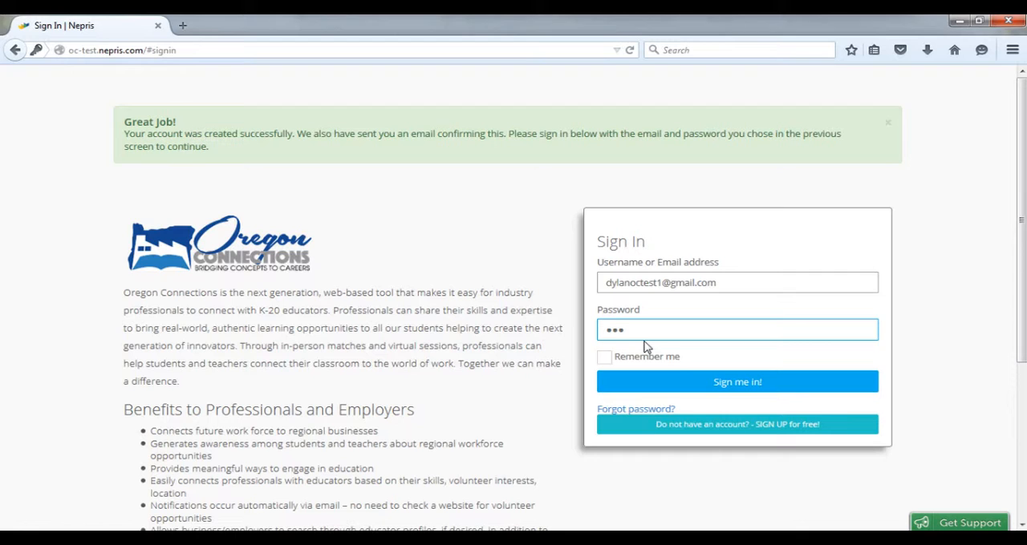
{"action": "left_click", "coordinate": [737, 381]}
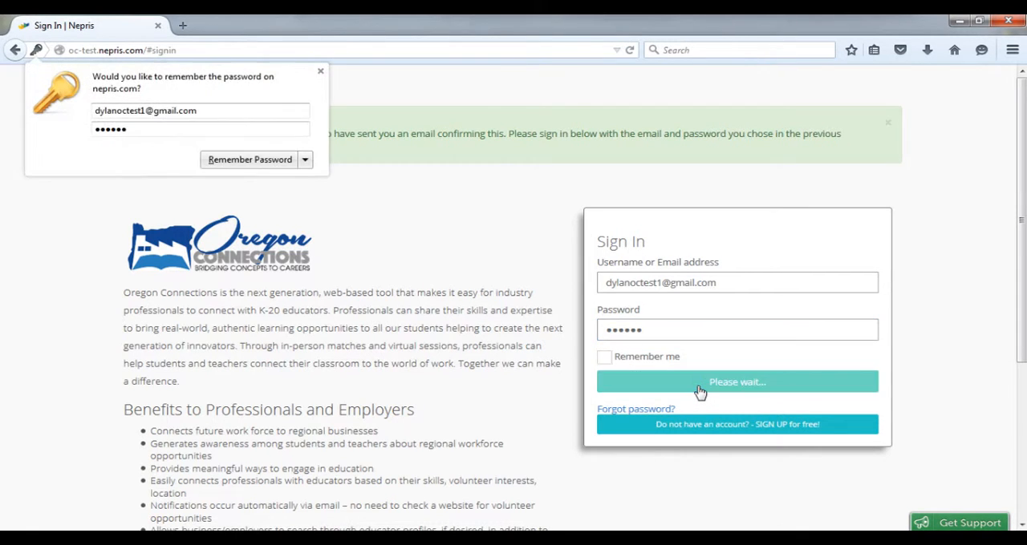
{"action": "left_click", "coordinate": [737, 382]}
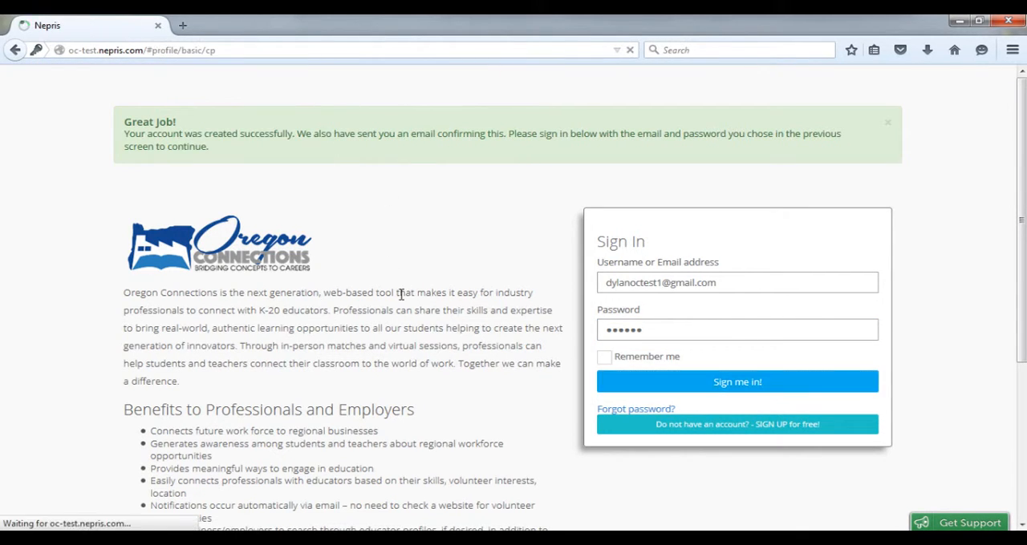
Step: Complete setup step 1 with gender Male, city Portland, postal code 97202 and save to proceed
{"action": "left_click", "coordinate": [736, 382]}
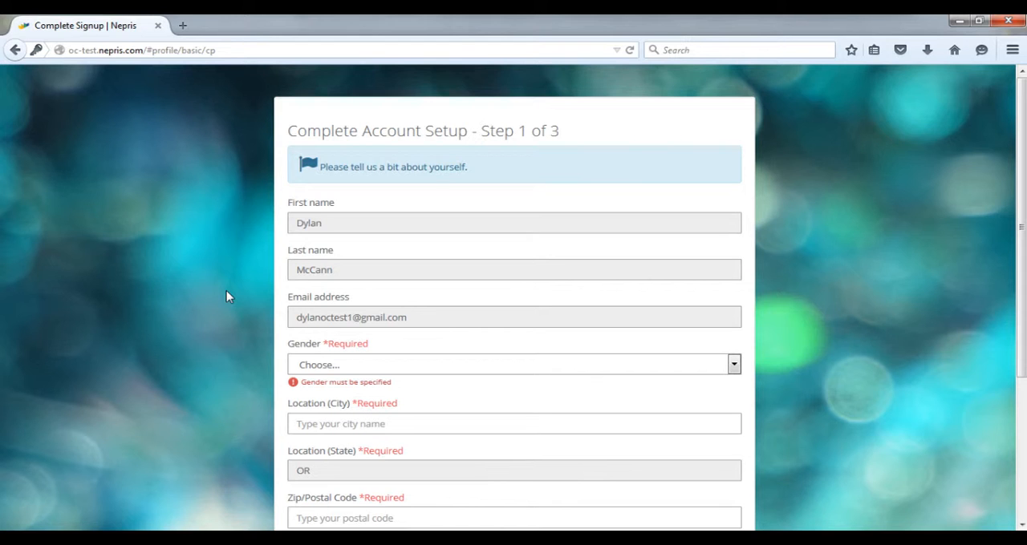
{"action": "scroll", "scroll_direction": "down", "scroll_amount": 3}
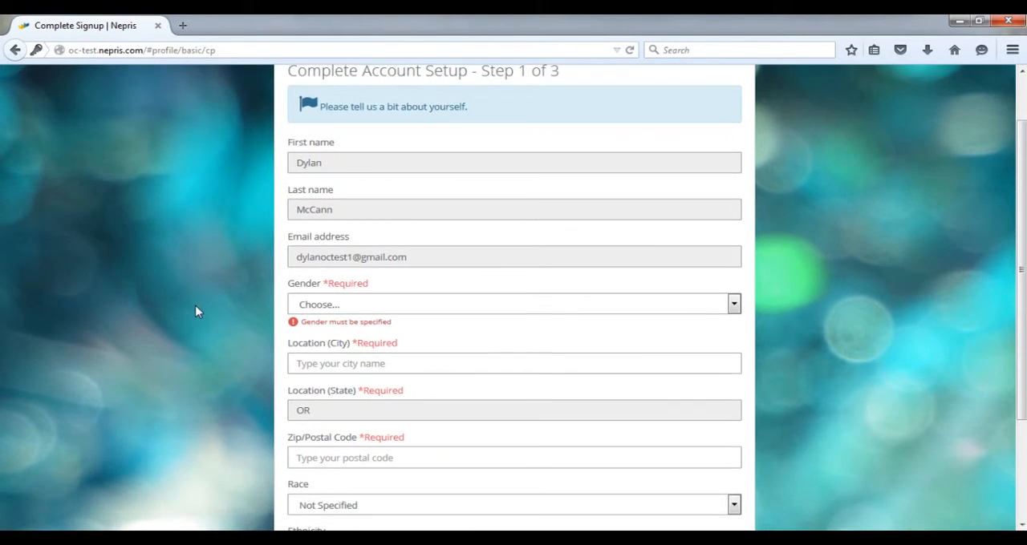
{"action": "scroll", "scroll_direction": "down", "scroll_amount": 3}
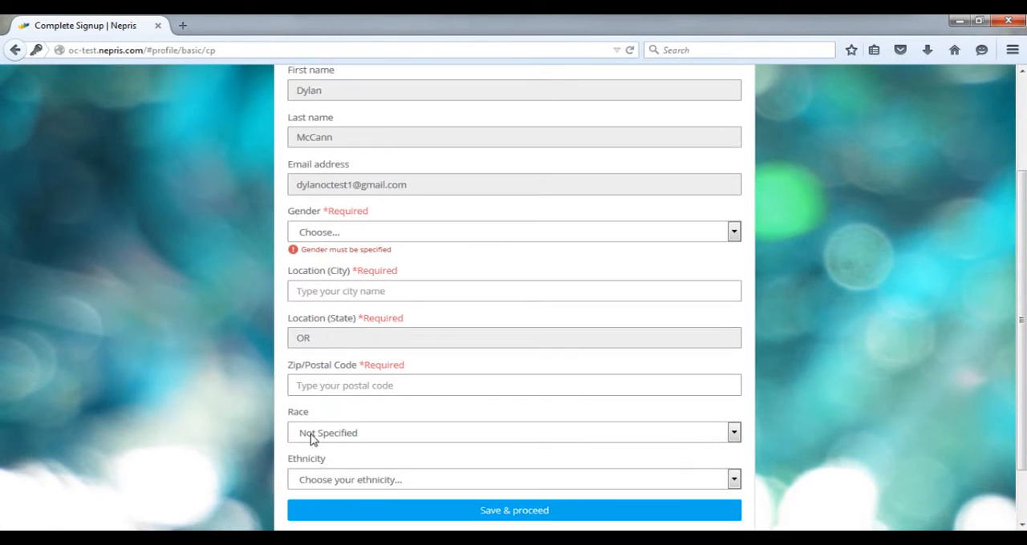
{"action": "mouse_move", "coordinate": [281, 462]}
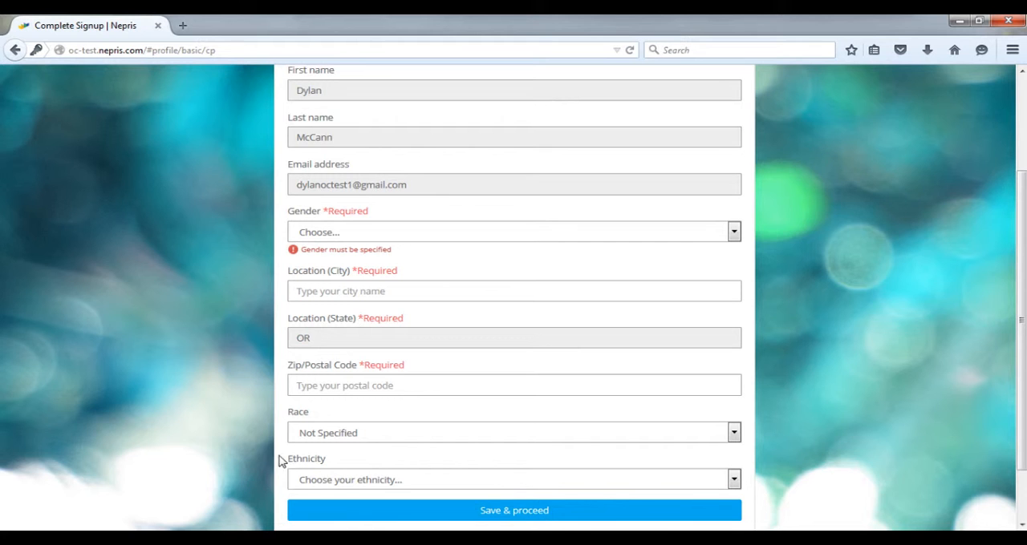
{"action": "scroll", "scroll_direction": "up", "scroll_amount": 3}
{"action": "type", "text": "97202"}
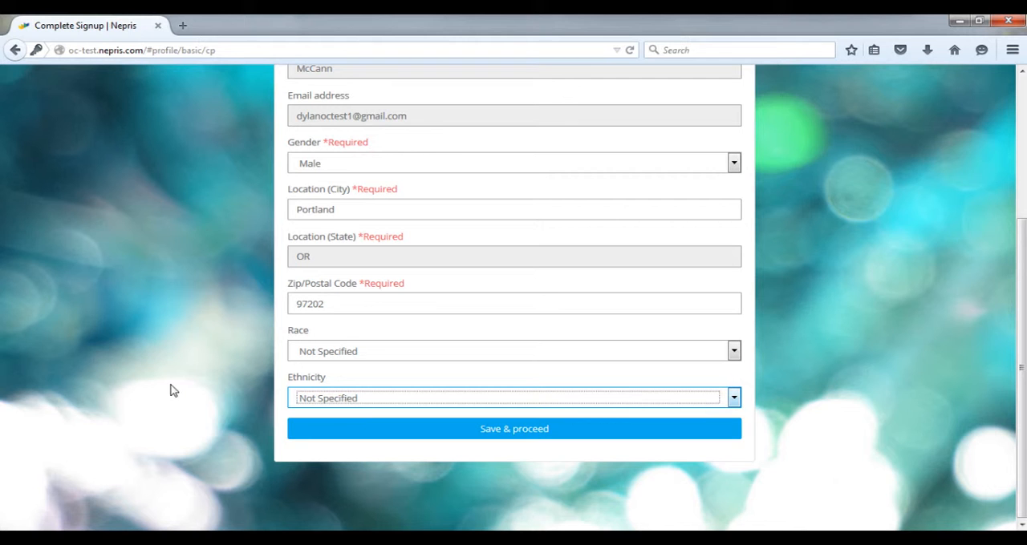
{"action": "left_click", "coordinate": [514, 428]}
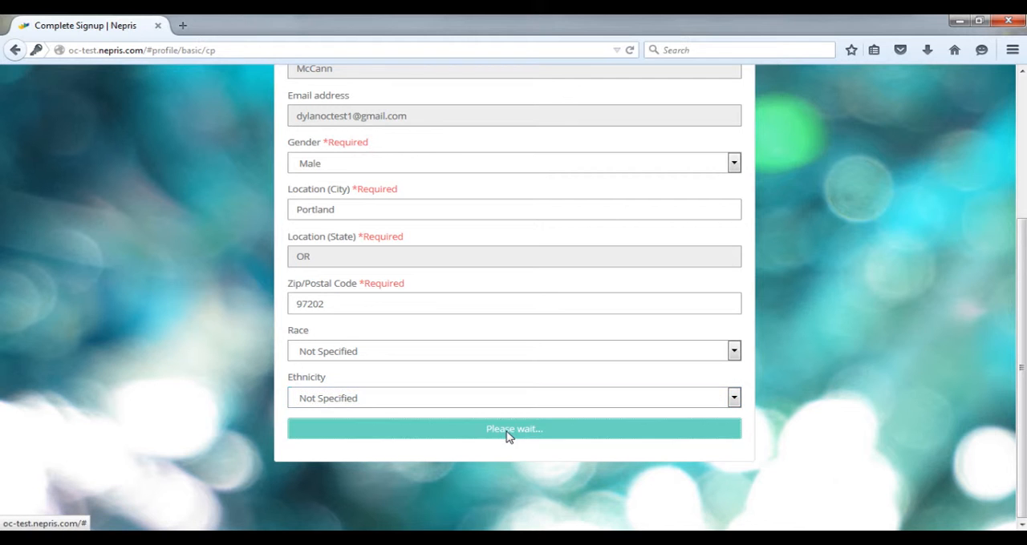
Step: Choose the Industry Professional role and Corporation or Agency as the organization type
{"action": "left_click", "coordinate": [513, 430]}
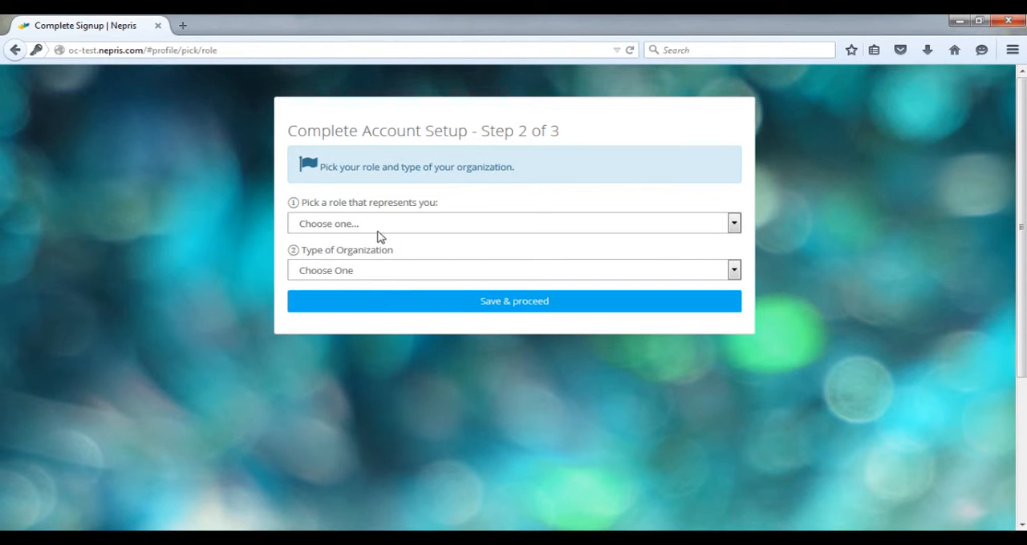
{"action": "left_click", "coordinate": [514, 223]}
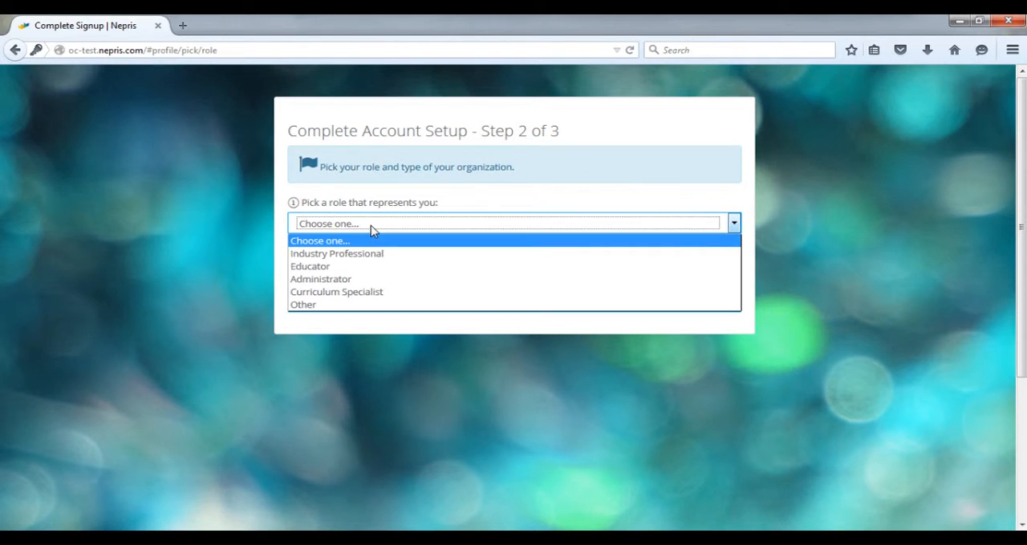
{"action": "mouse_move", "coordinate": [356, 266]}
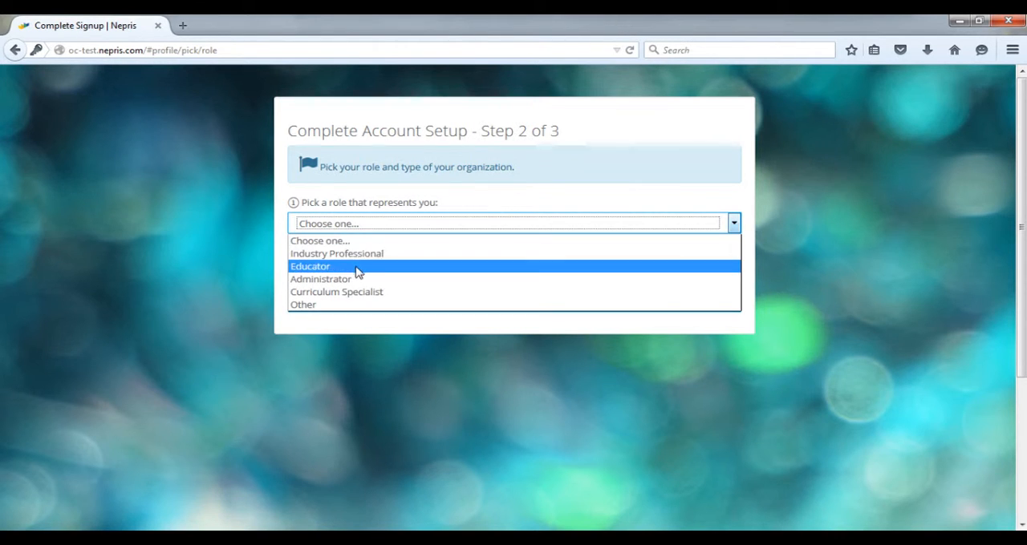
{"action": "mouse_move", "coordinate": [365, 298]}
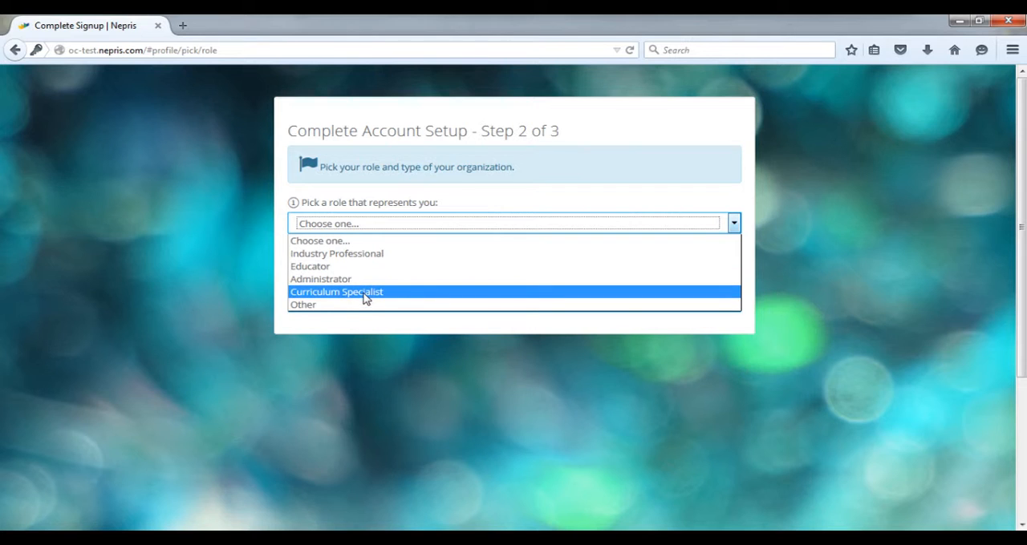
{"action": "mouse_move", "coordinate": [356, 253]}
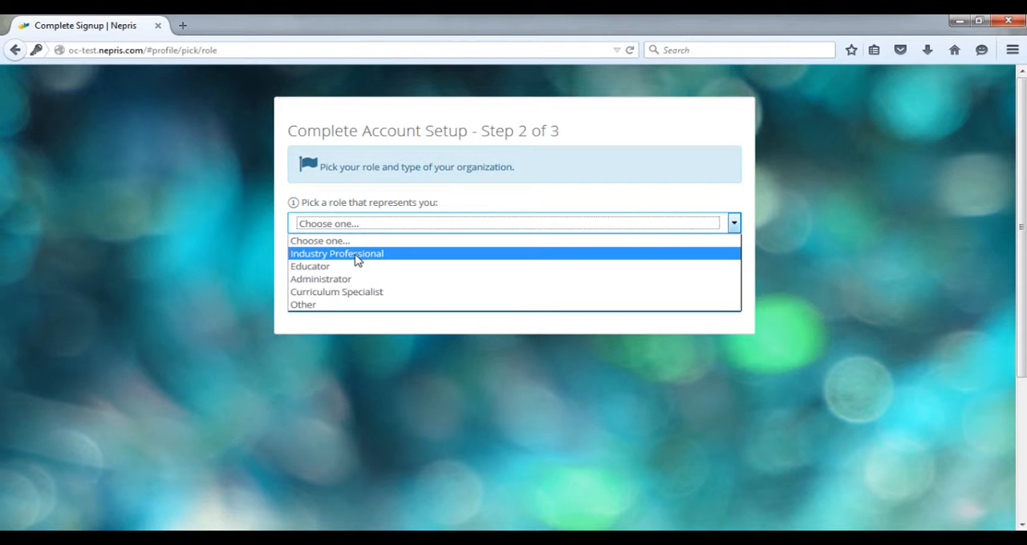
{"action": "left_click", "coordinate": [337, 253]}
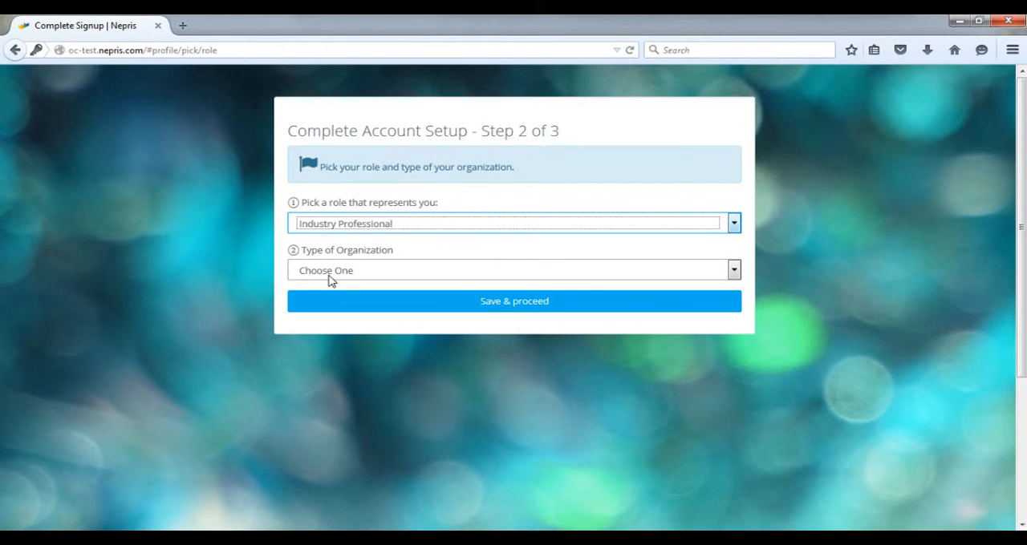
{"action": "left_click", "coordinate": [513, 270]}
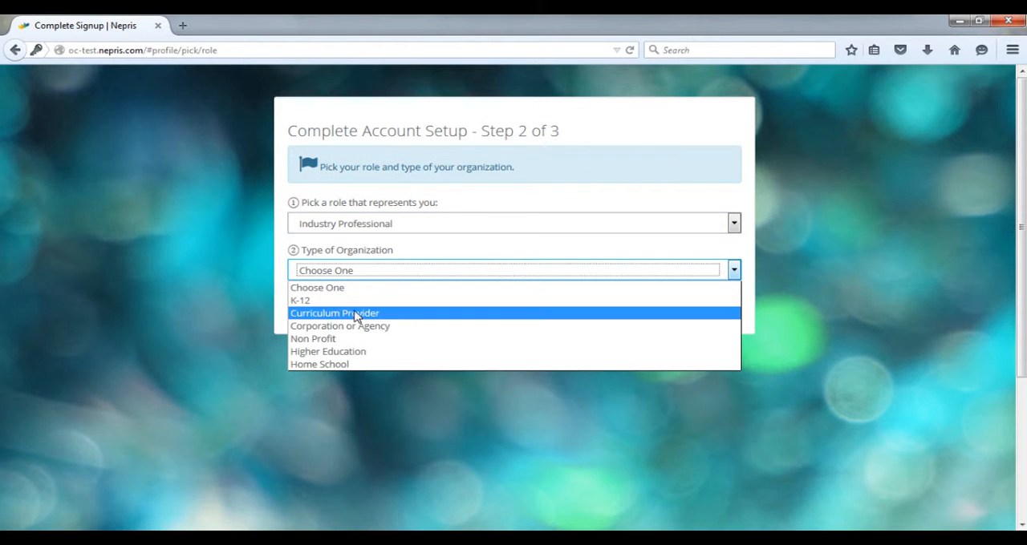
{"action": "mouse_move", "coordinate": [369, 325]}
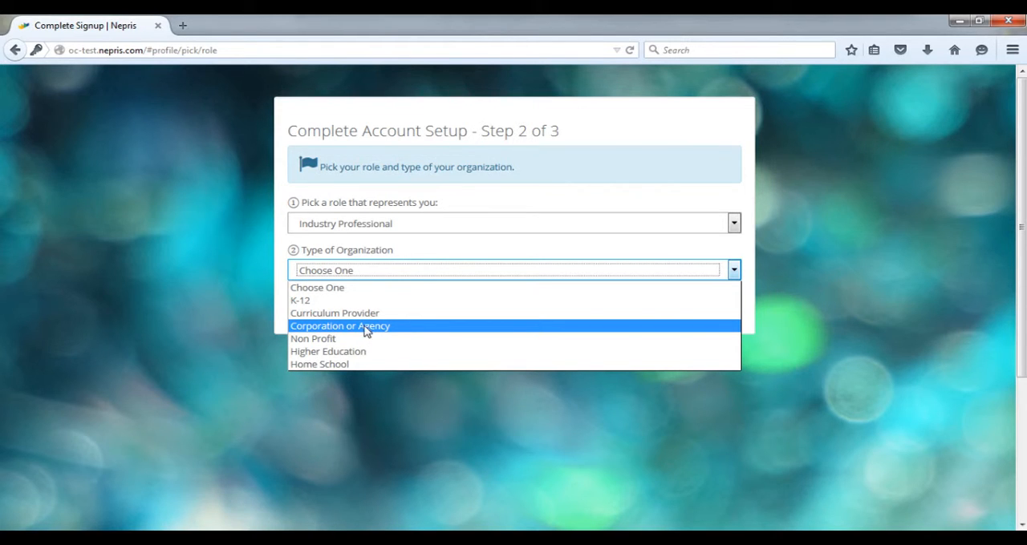
{"action": "left_click", "coordinate": [340, 326]}
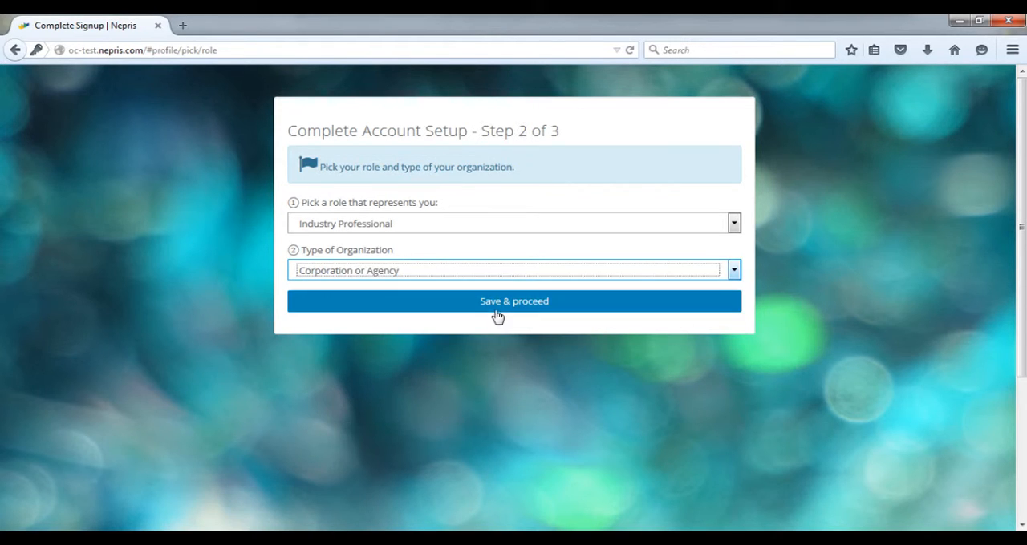
Step: Save the role choices so the empty Step 3 of 3 profession form loads
{"action": "left_click", "coordinate": [513, 302]}
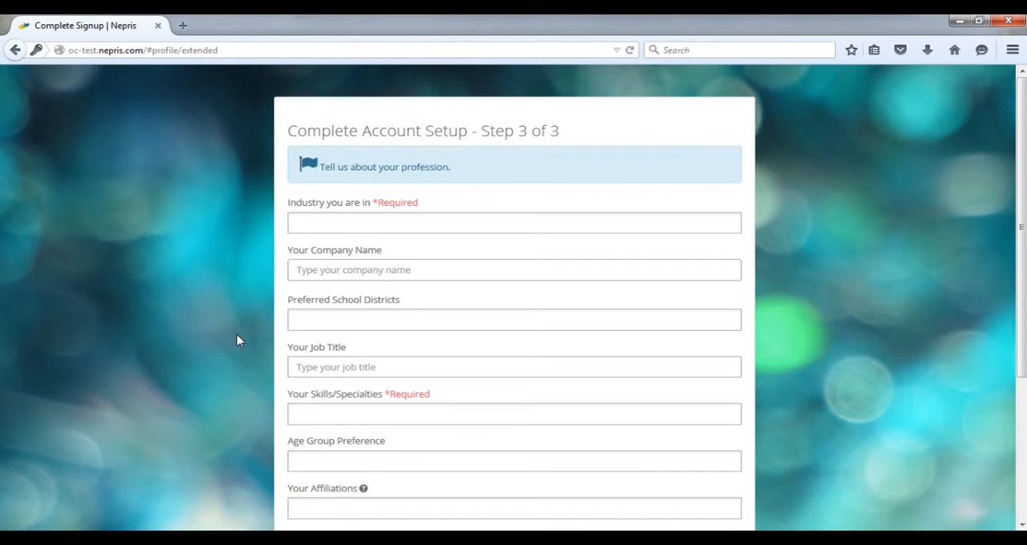
{"action": "mouse_move", "coordinate": [239, 305]}
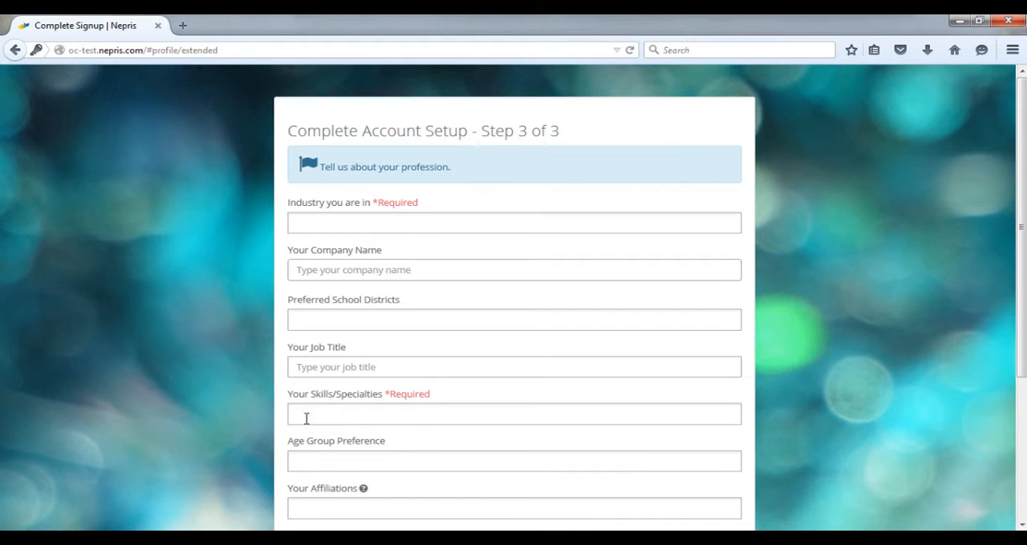
{"action": "mouse_move", "coordinate": [225, 432]}
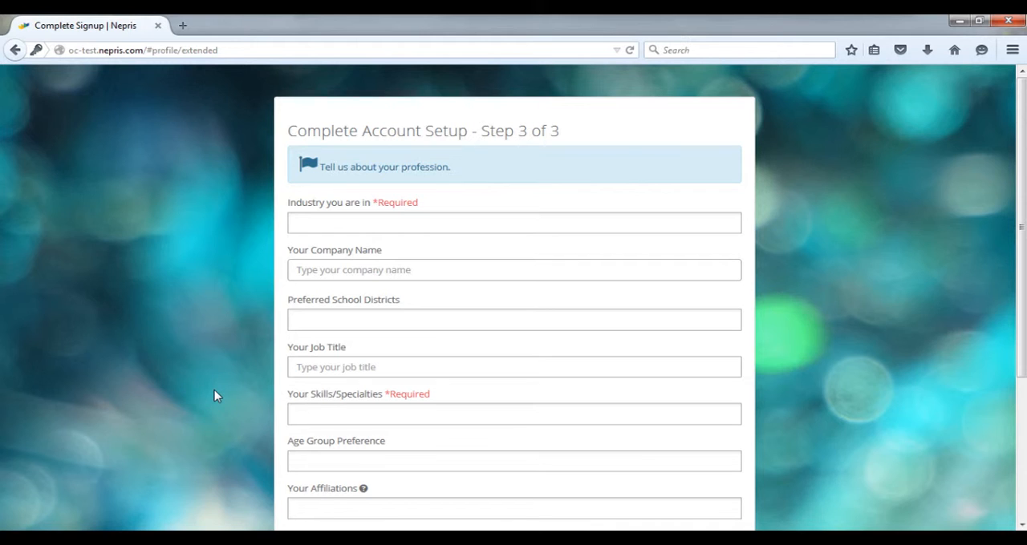
{"action": "mouse_move", "coordinate": [246, 411]}
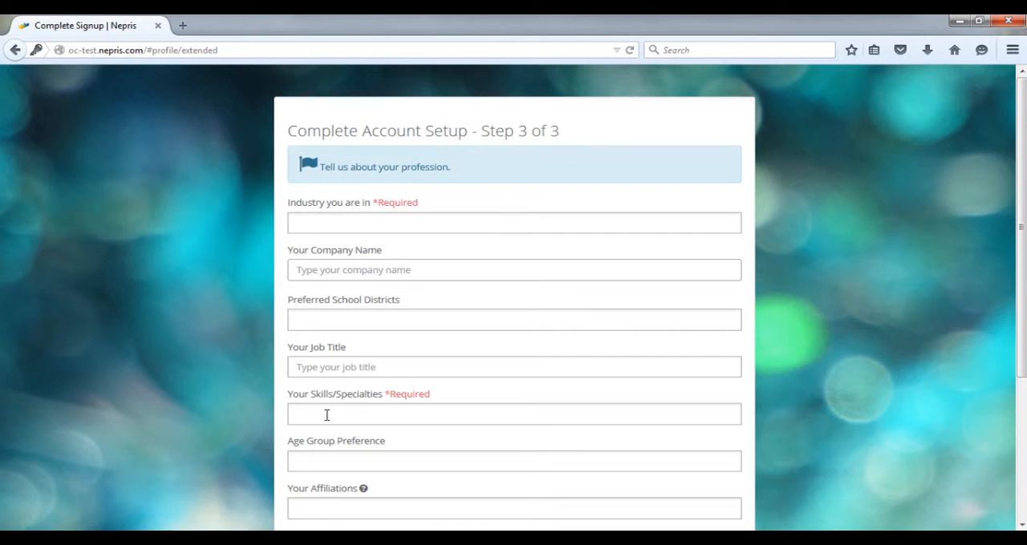
Step: Select South Metro Salem STEM Hub as affiliation and add Company Visit/Field Trip as a volunteering option
{"action": "left_click", "coordinate": [513, 360]}
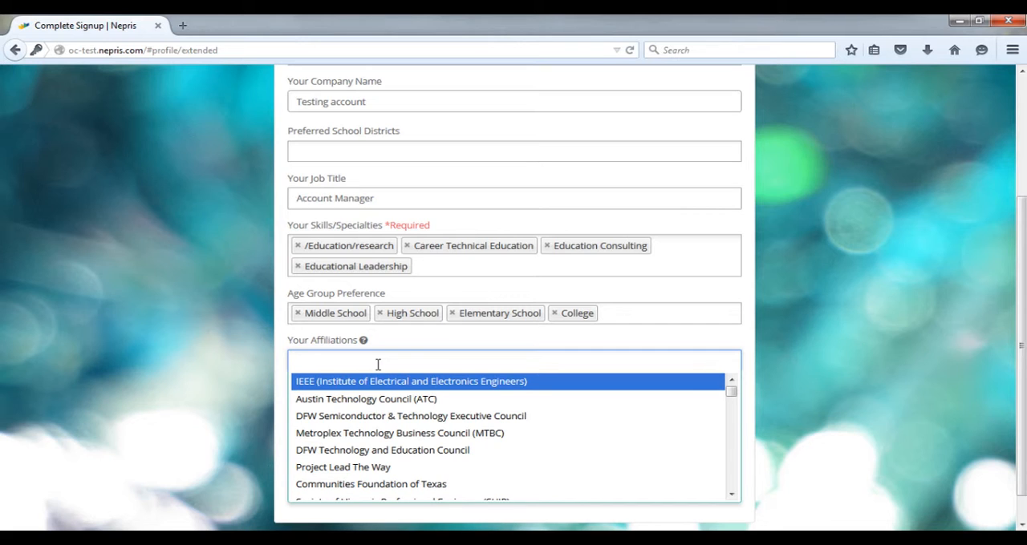
{"action": "type", "text": "south m"}
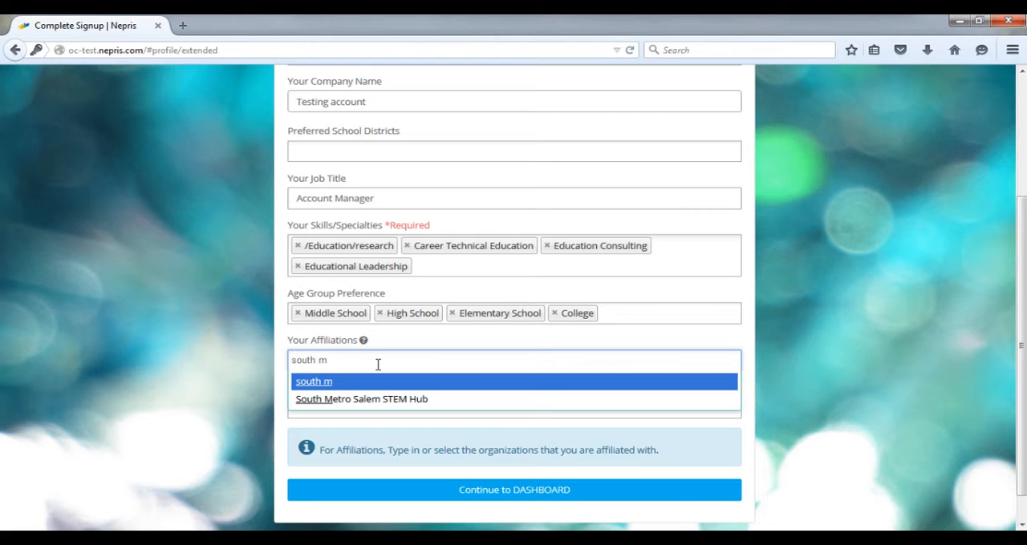
{"action": "left_click", "coordinate": [361, 397]}
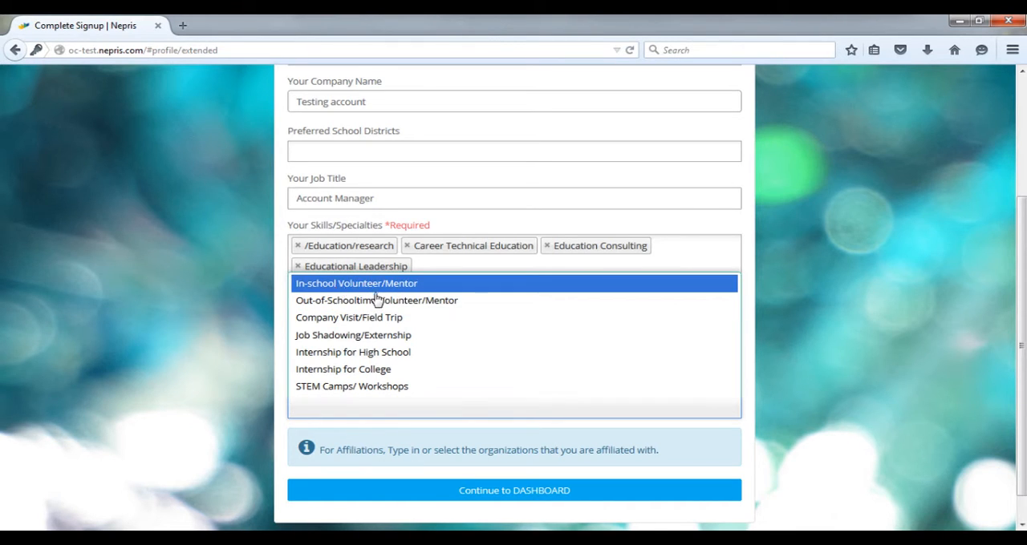
{"action": "mouse_move", "coordinate": [327, 289]}
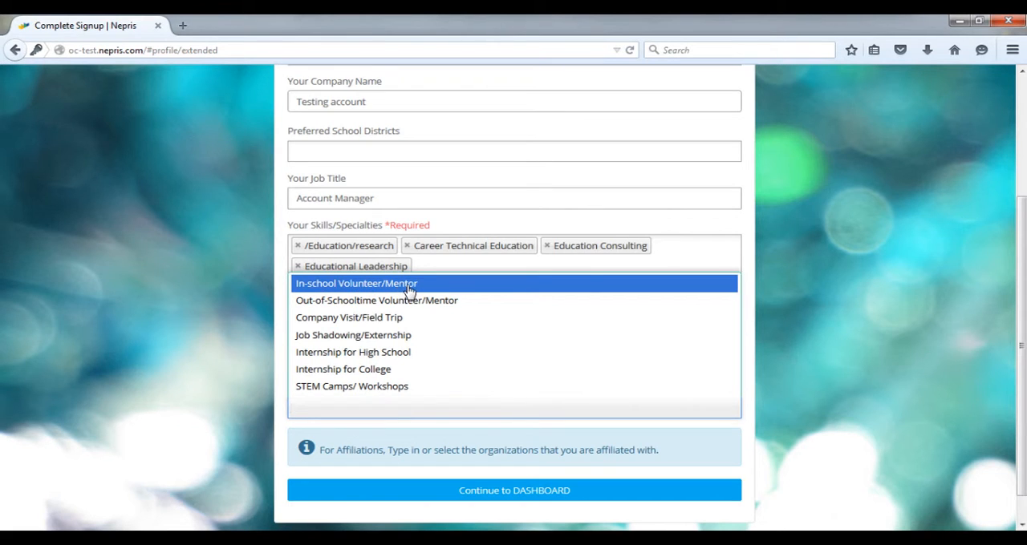
{"action": "mouse_move", "coordinate": [400, 300]}
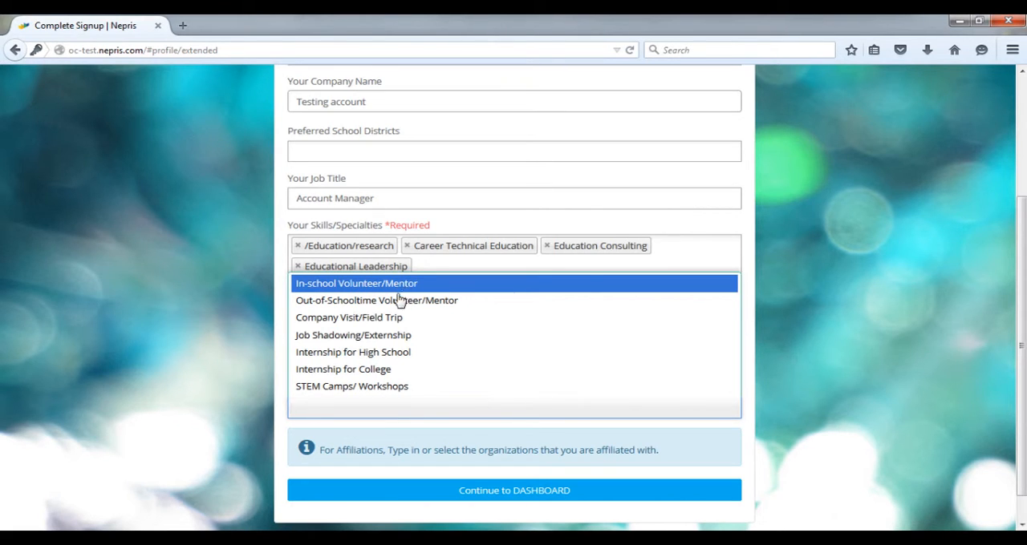
{"action": "mouse_move", "coordinate": [377, 300]}
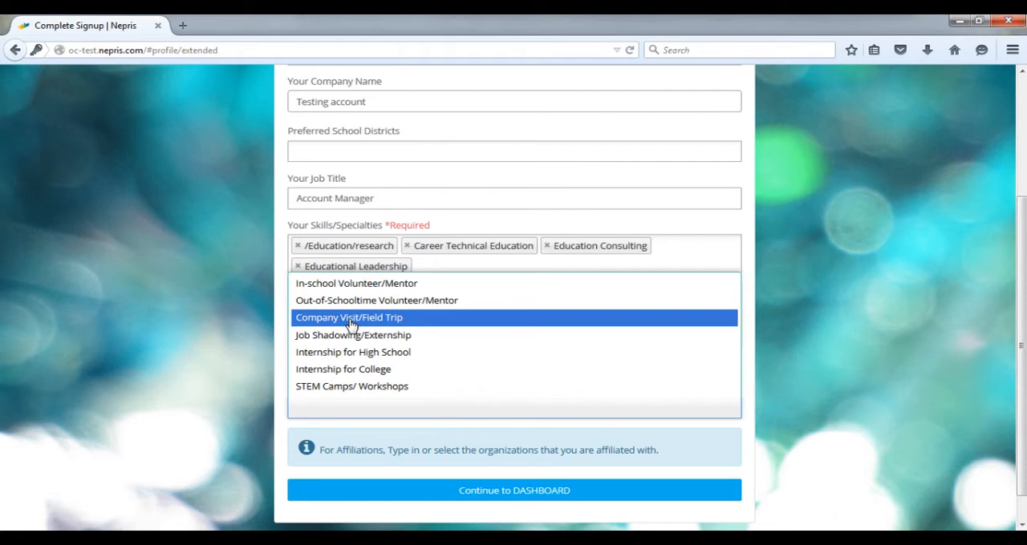
{"action": "mouse_move", "coordinate": [352, 353]}
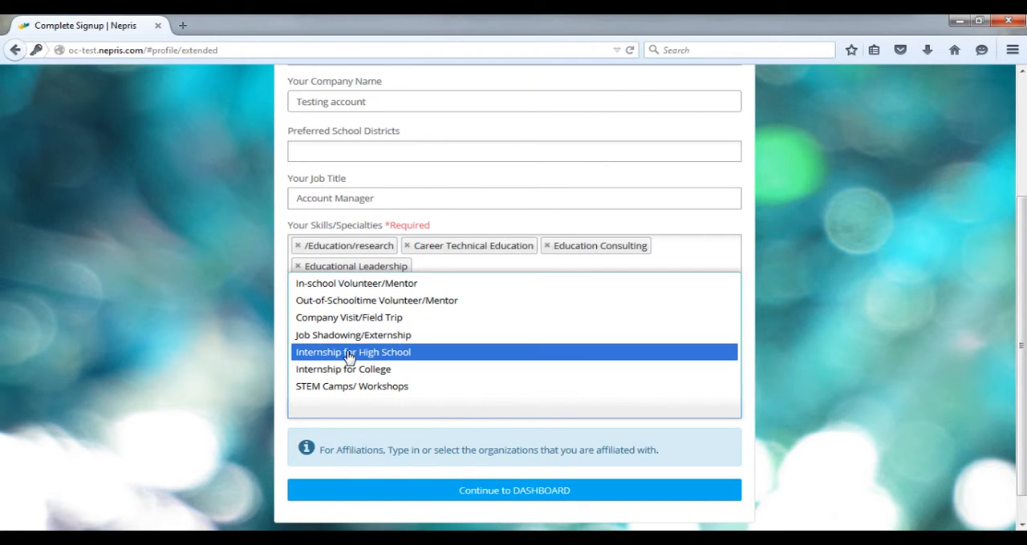
{"action": "mouse_move", "coordinate": [350, 369]}
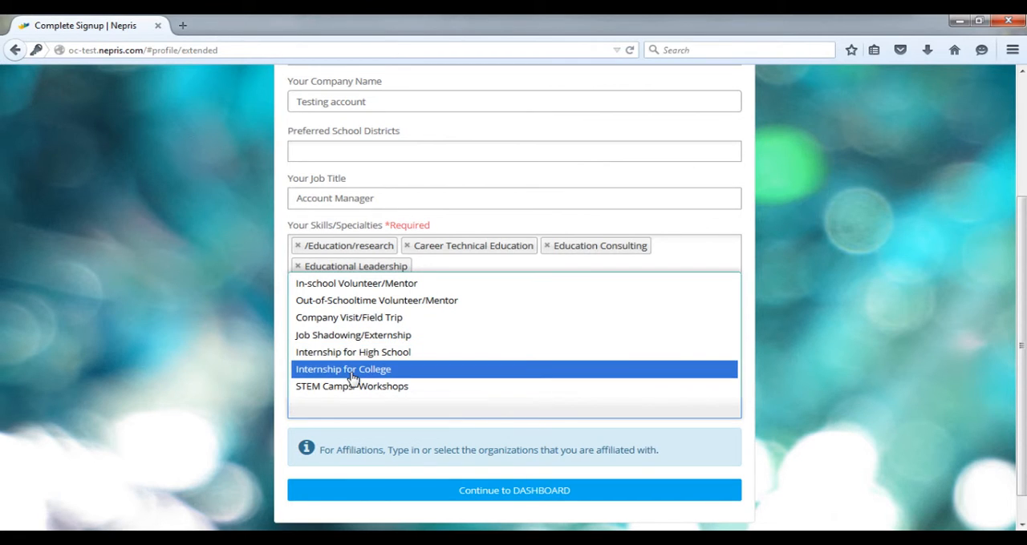
{"action": "mouse_move", "coordinate": [353, 385]}
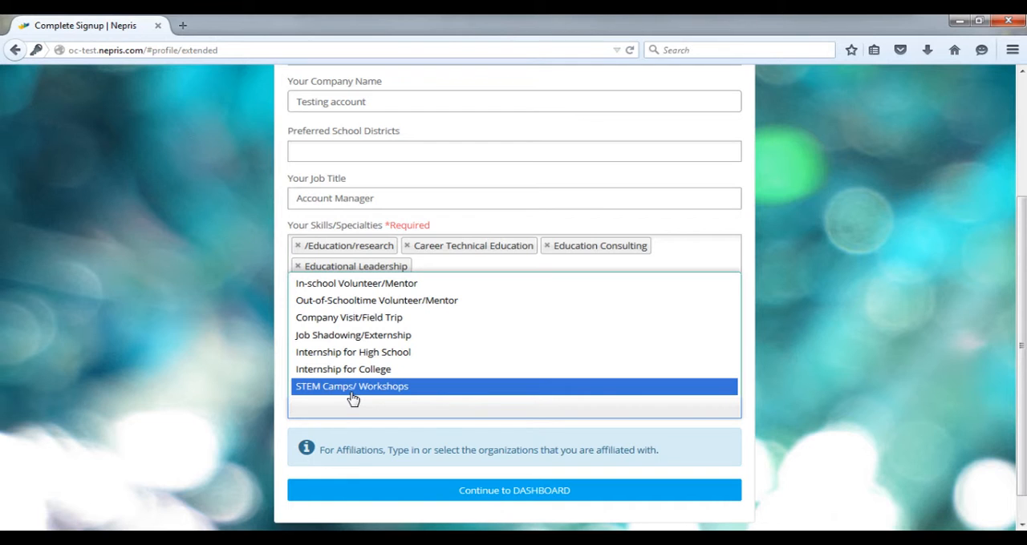
{"action": "mouse_move", "coordinate": [350, 409]}
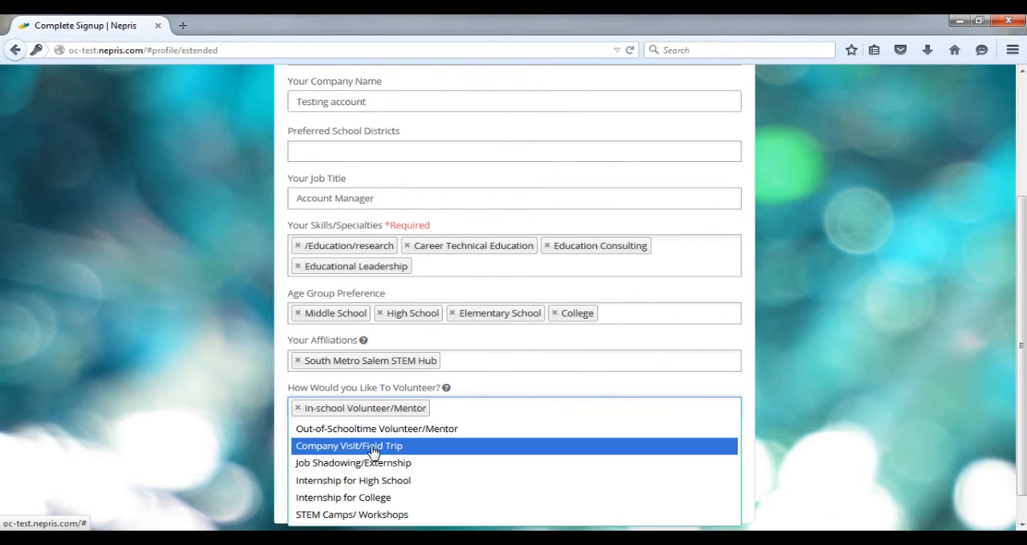
{"action": "left_click", "coordinate": [350, 446]}
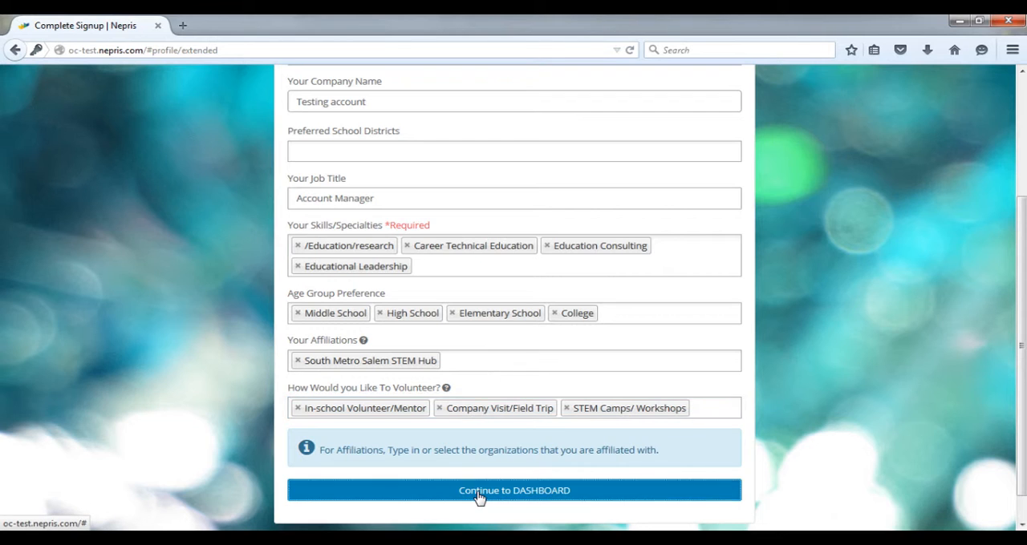
Step: Continue to the dashboard, write the short biography and save it
{"action": "left_click", "coordinate": [513, 491]}
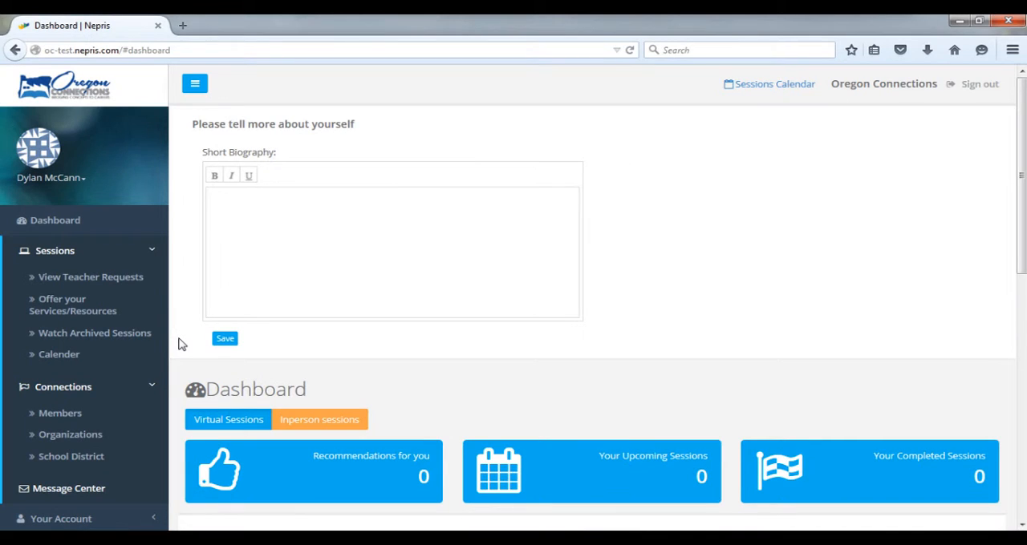
{"action": "mouse_move", "coordinate": [184, 315]}
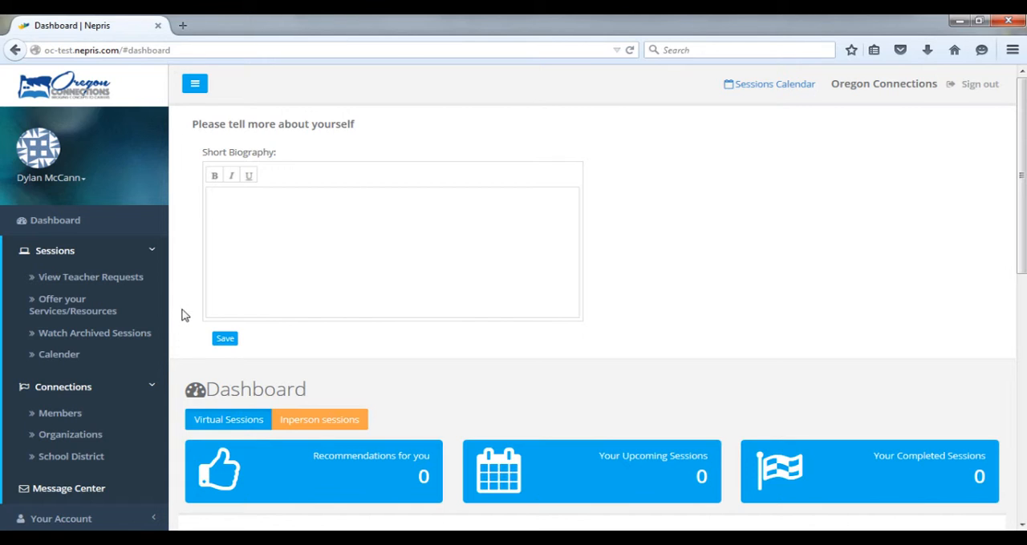
{"action": "mouse_move", "coordinate": [180, 241]}
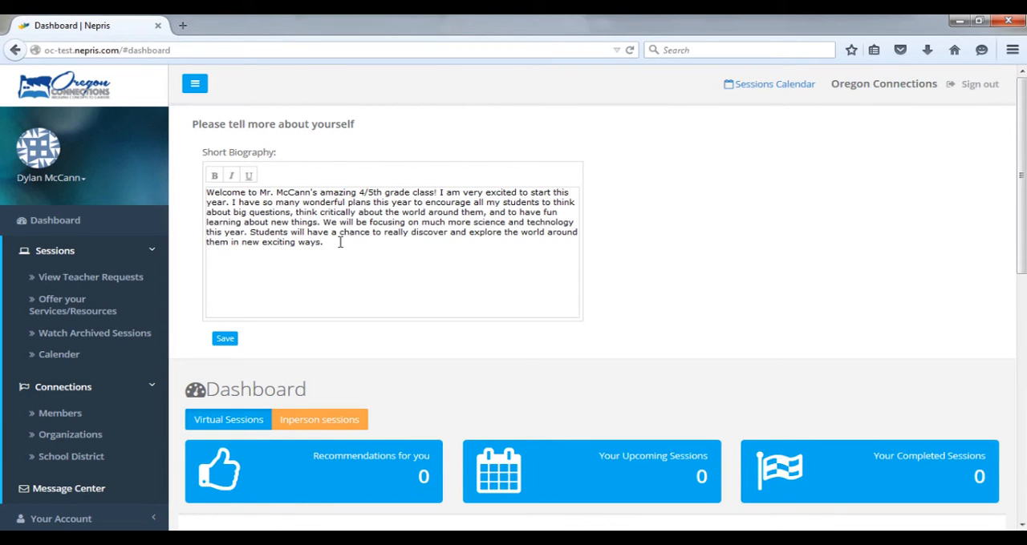
{"action": "scroll", "scroll_direction": "down", "scroll_amount": 3}
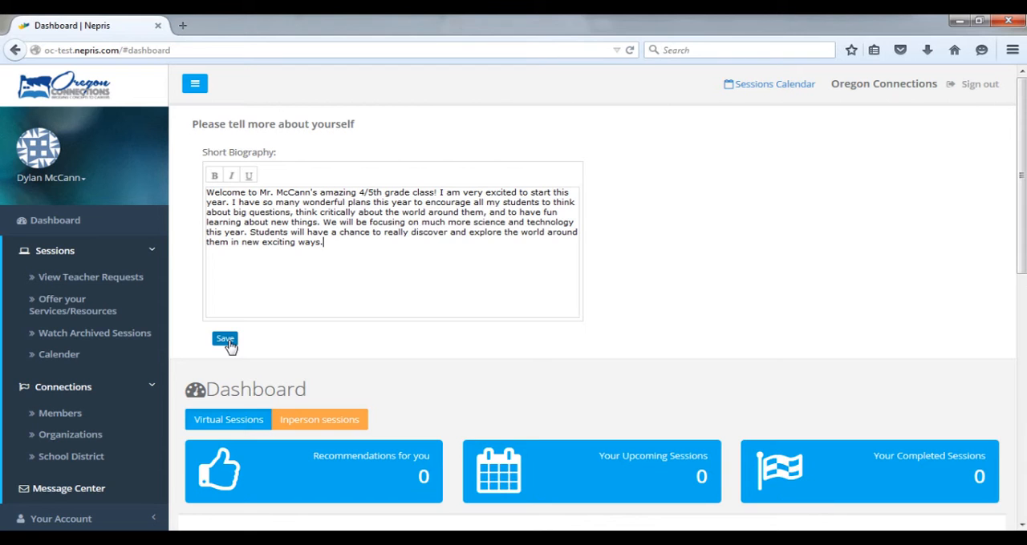
{"action": "left_click", "coordinate": [224, 338]}
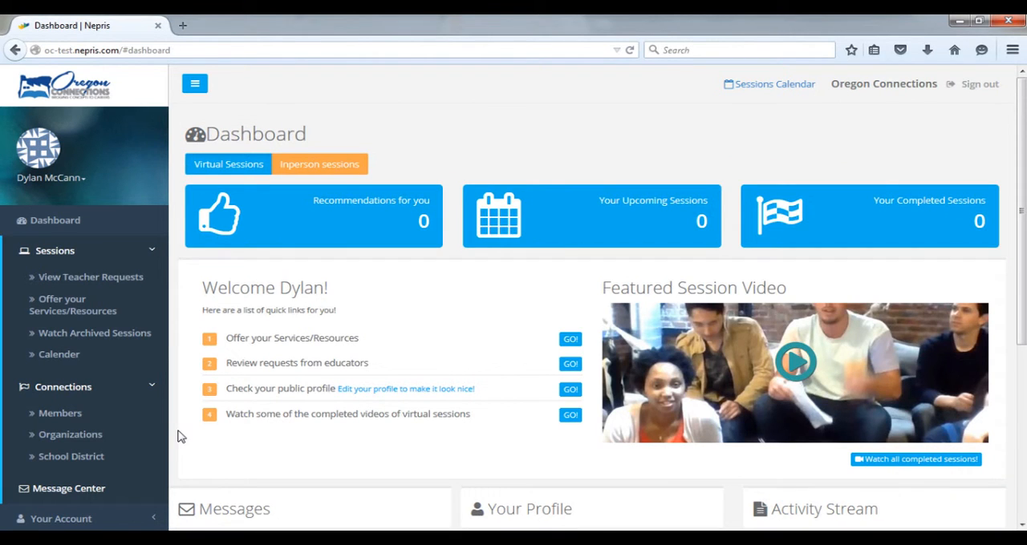